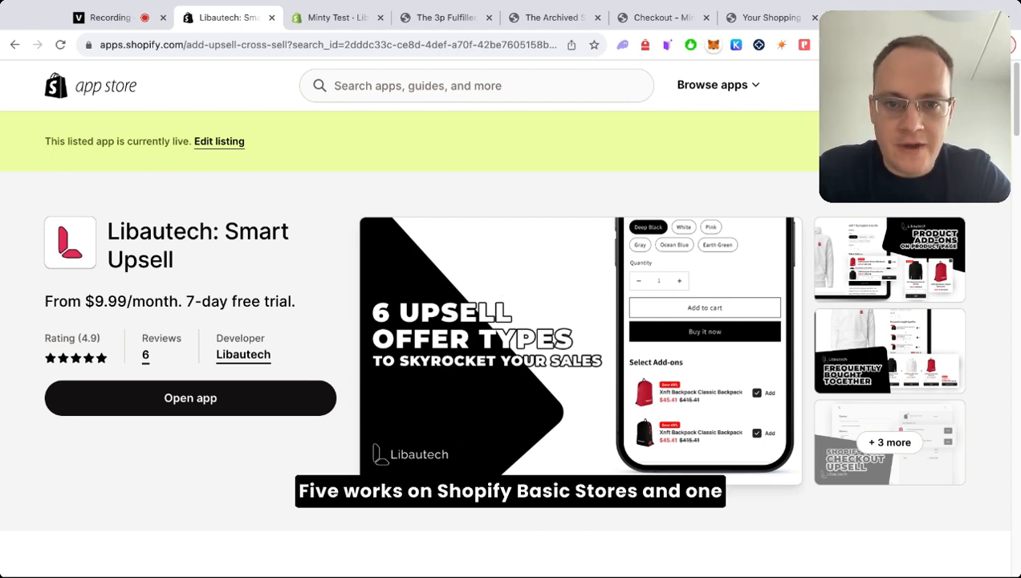
mouse_move(536, 301)
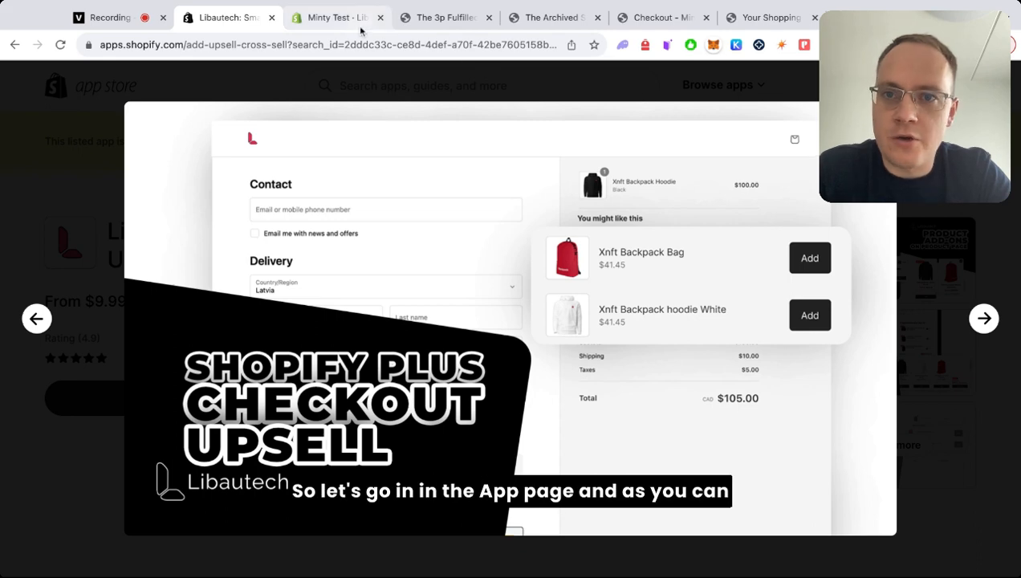
Switch to the Minty Test admin tab showing the Smart Upsell offers dashboard
left_click(337, 17)
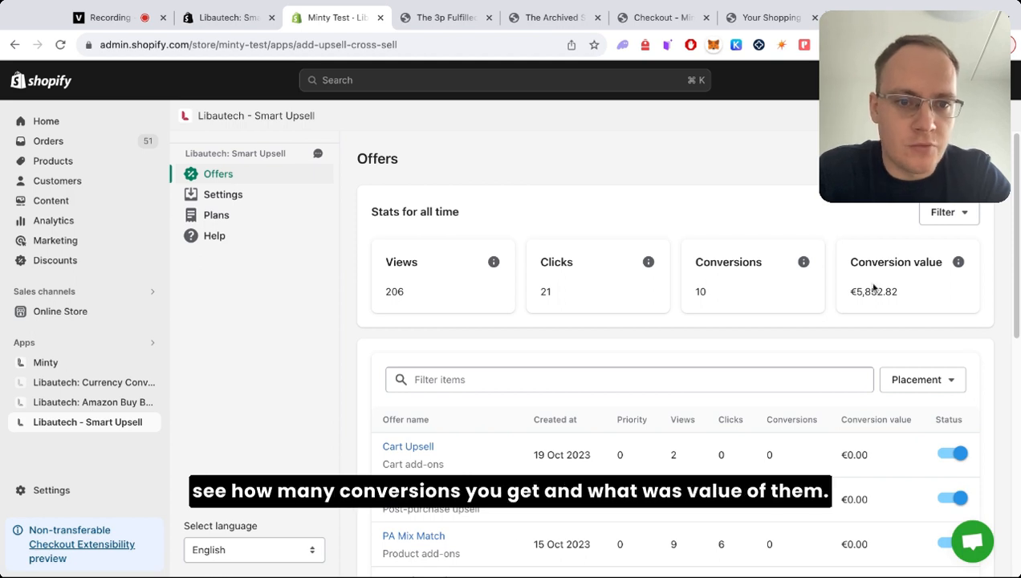
mouse_move(901, 239)
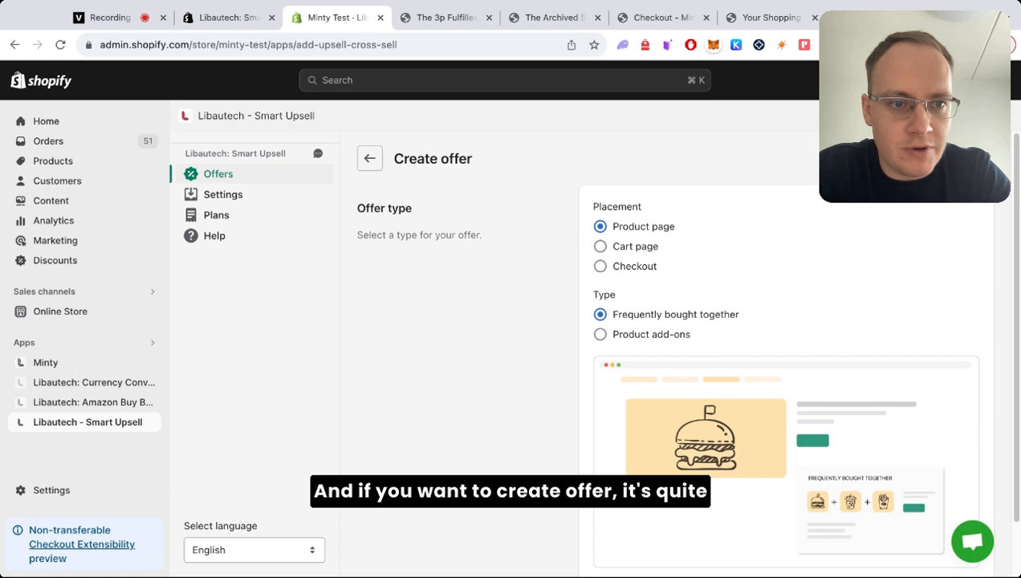
Try the Product add-ons and Cart page options before settling on Checkout placement
scroll("down", 3)
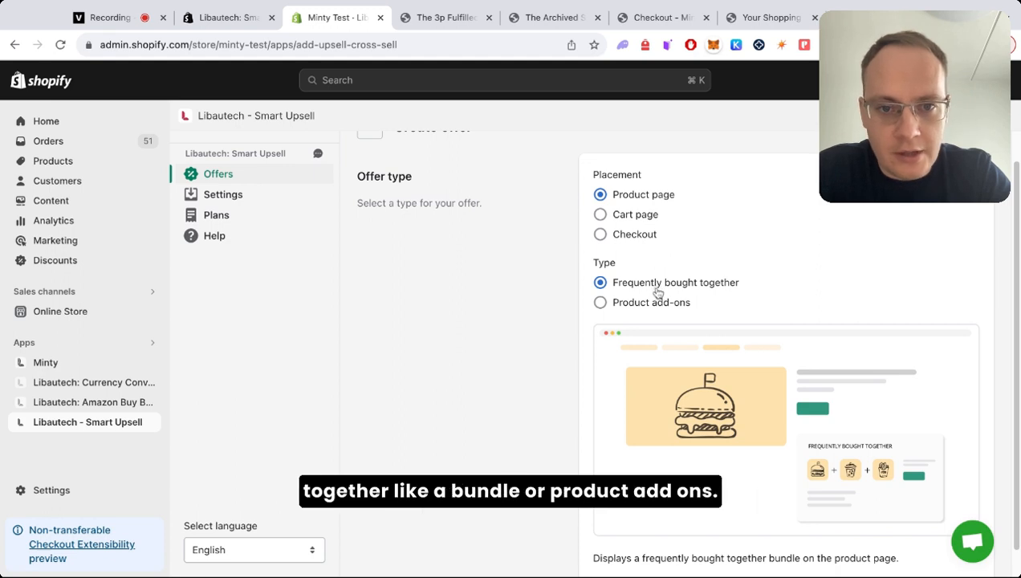
left_click(599, 302)
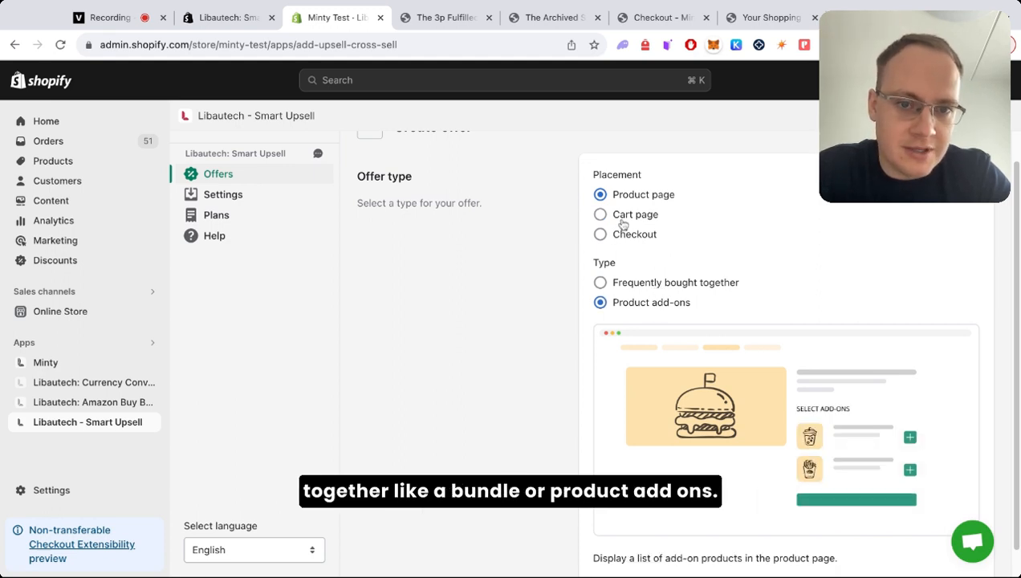
left_click(599, 214)
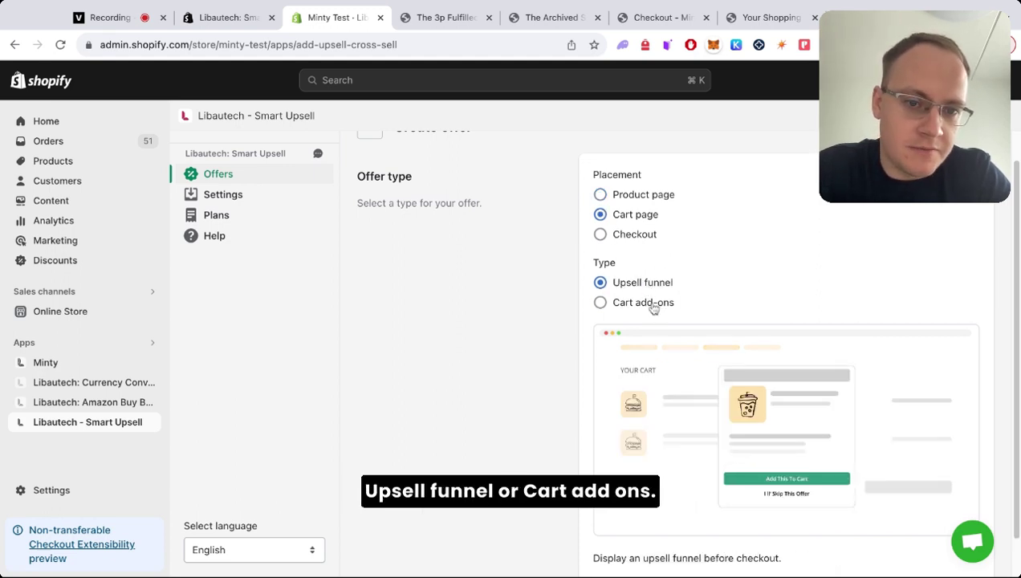
left_click(599, 234)
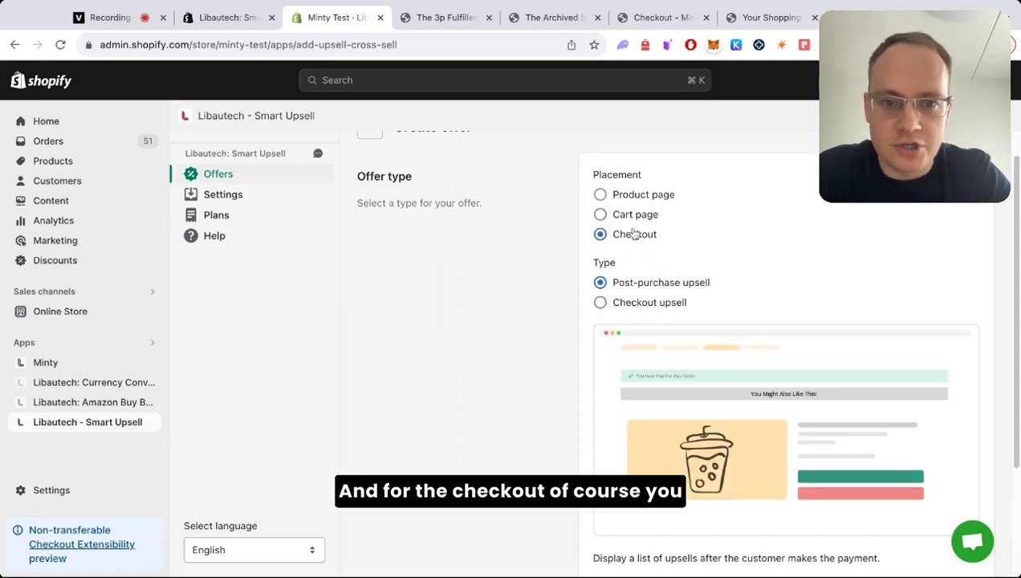
mouse_move(654, 291)
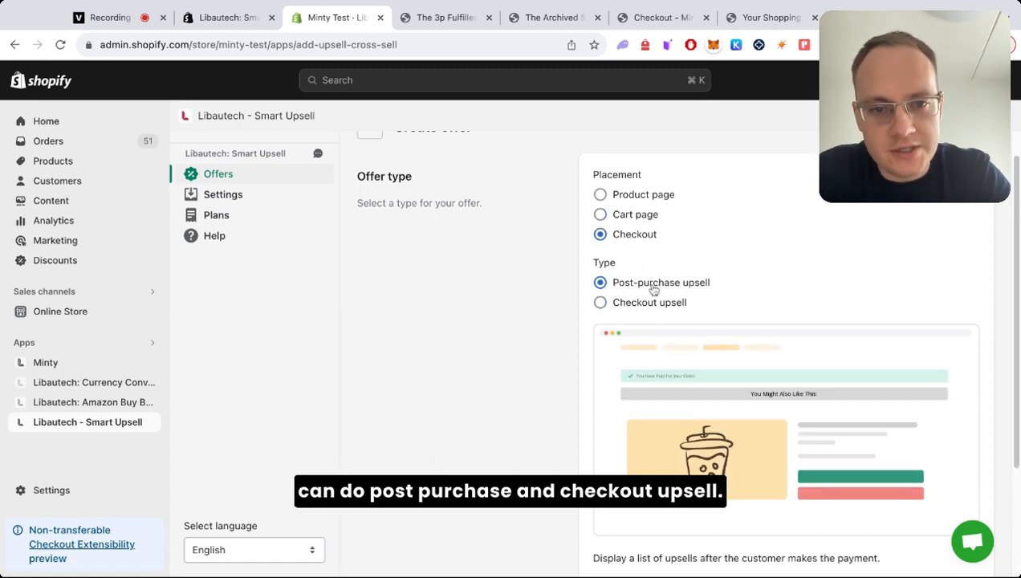
mouse_move(660, 311)
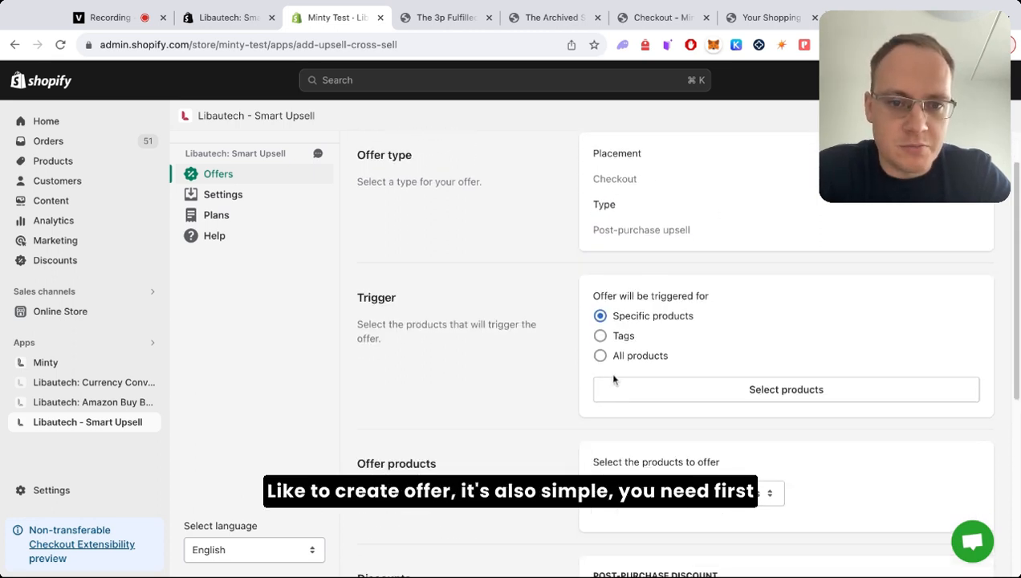
mouse_move(637, 392)
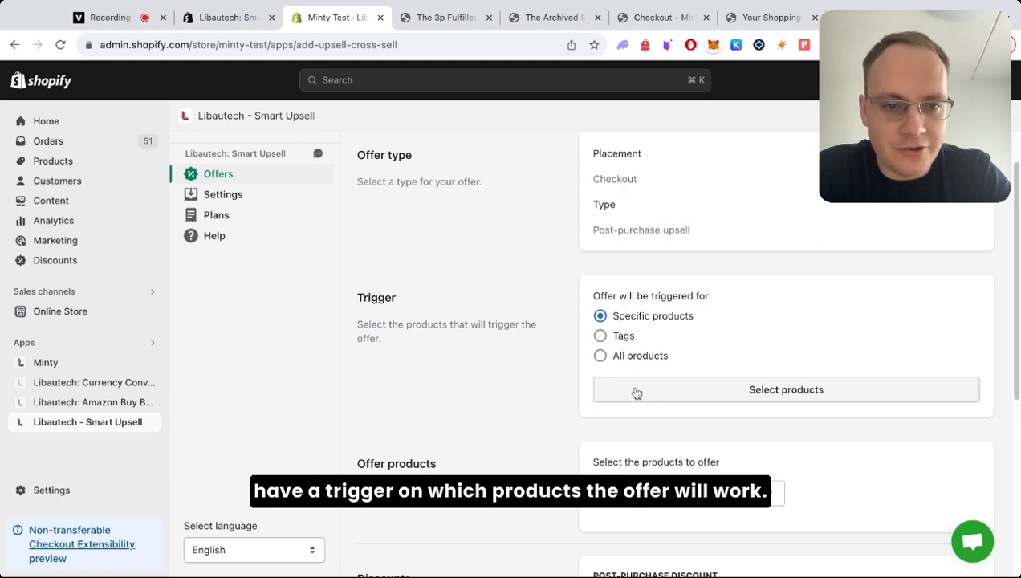
Browse the trigger and offered-product pickers, closing Add products without adding anything
left_click(786, 389)
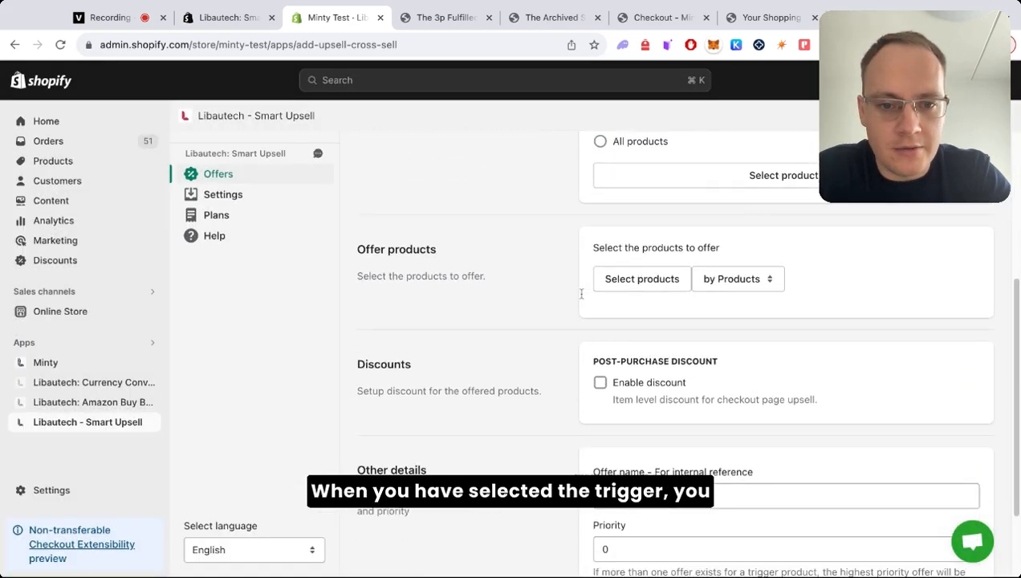
scroll("down", 3)
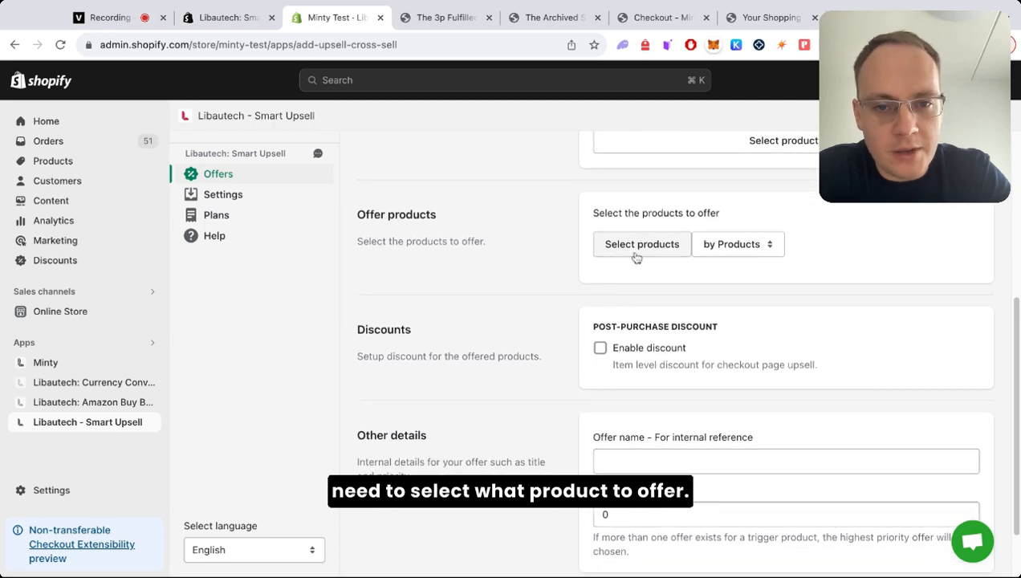
left_click(642, 244)
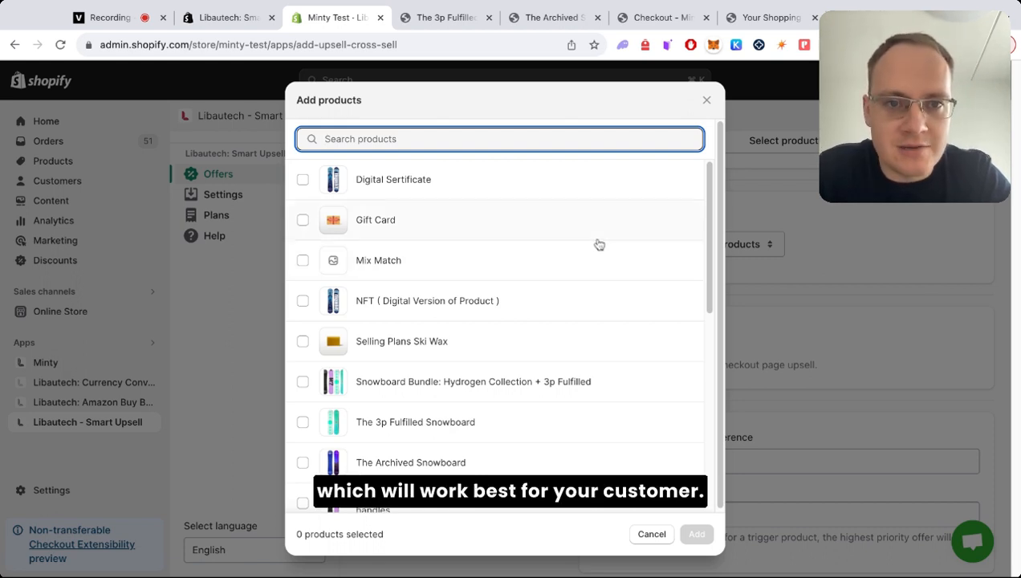
left_click(651, 534)
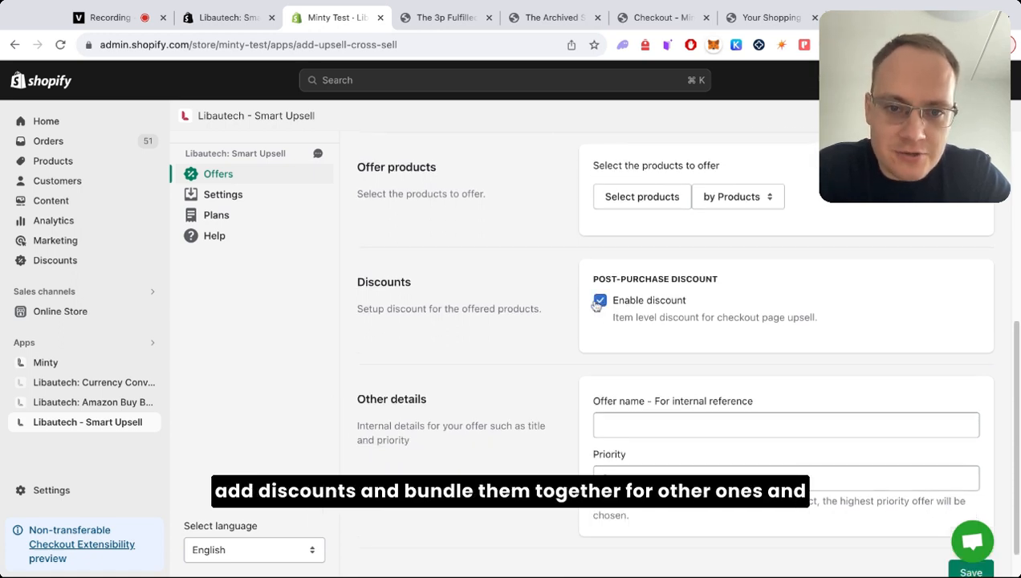
scroll("down", 3)
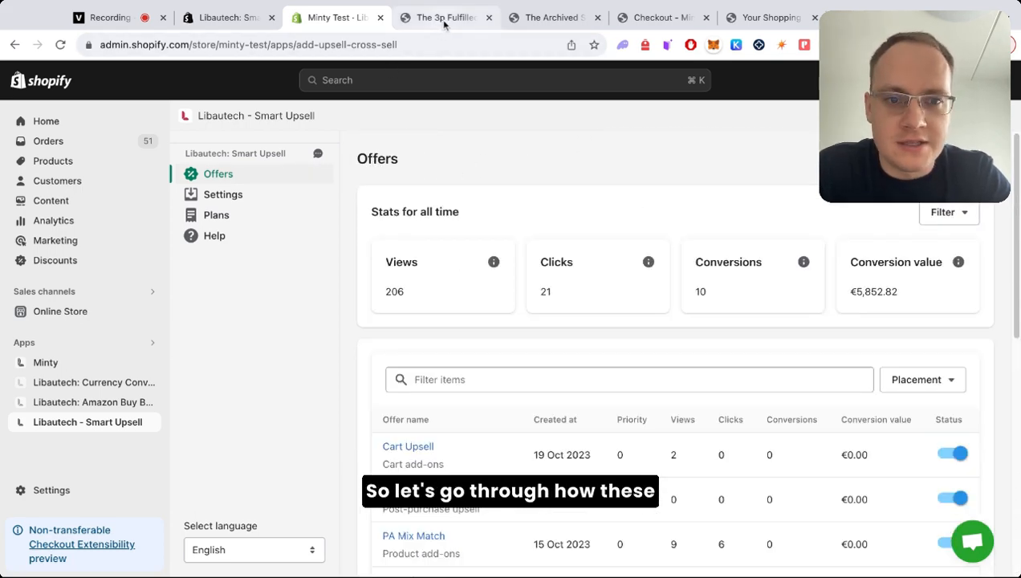
Add The Compare at Price Snowboard add-on from the 3p Fulfilled Snowboard page
left_click(440, 16)
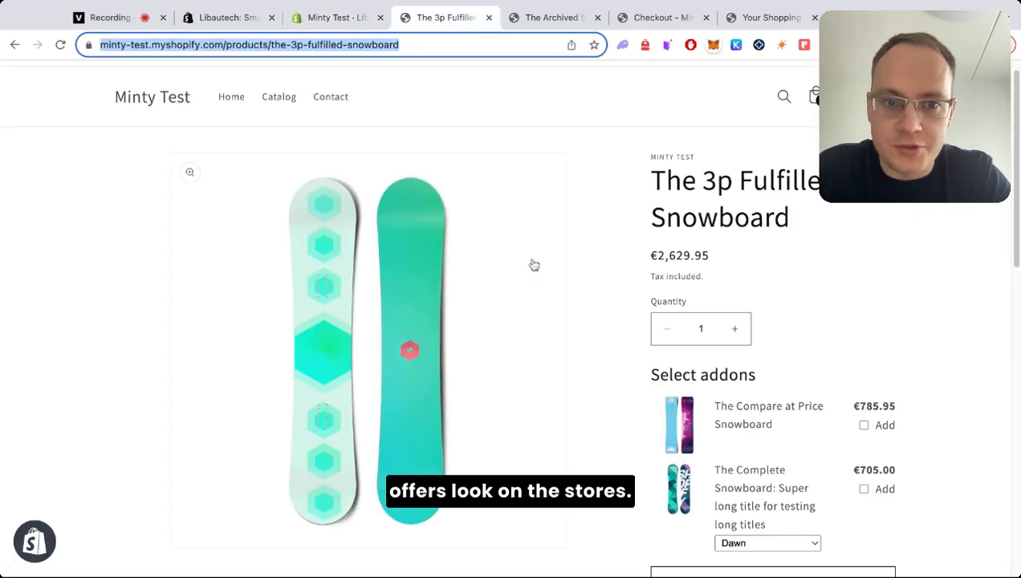
scroll("down", 3)
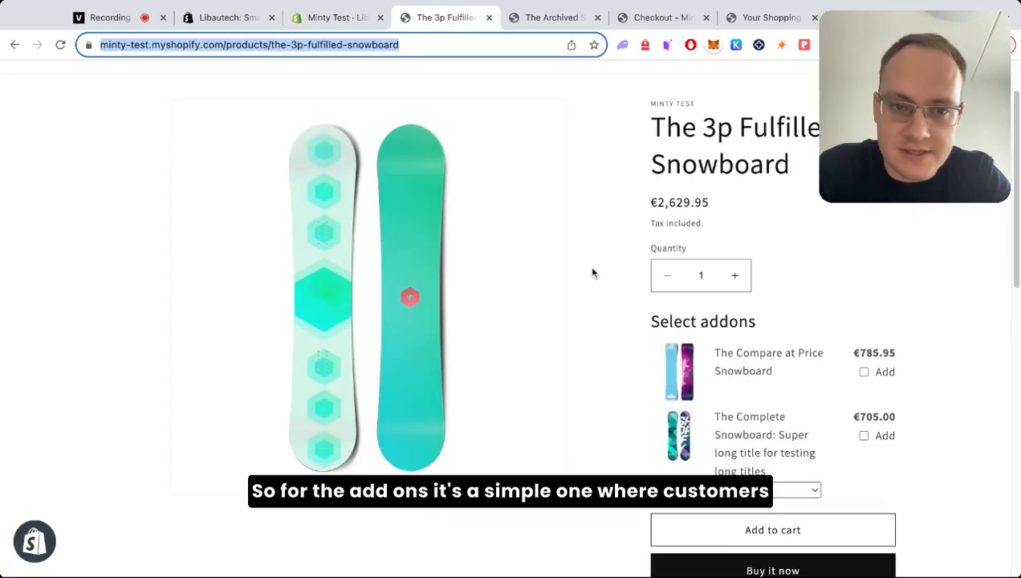
scroll("up", 3)
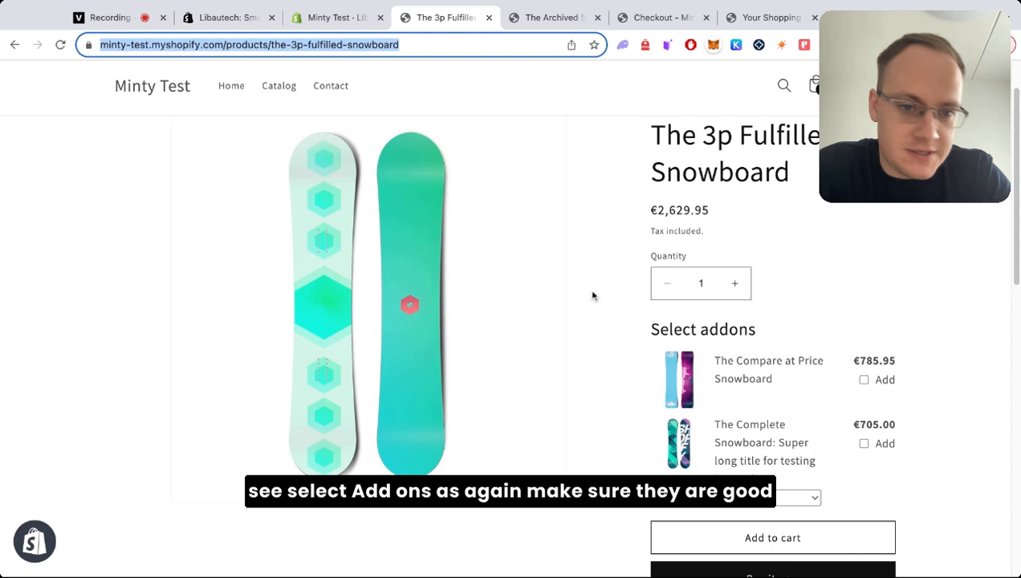
scroll("down", 3)
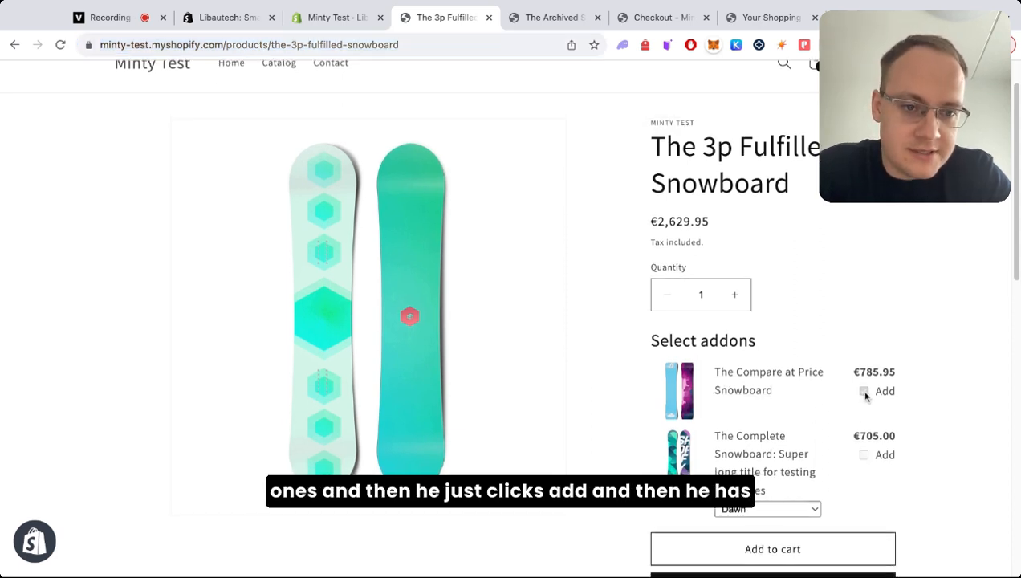
left_click(863, 391)
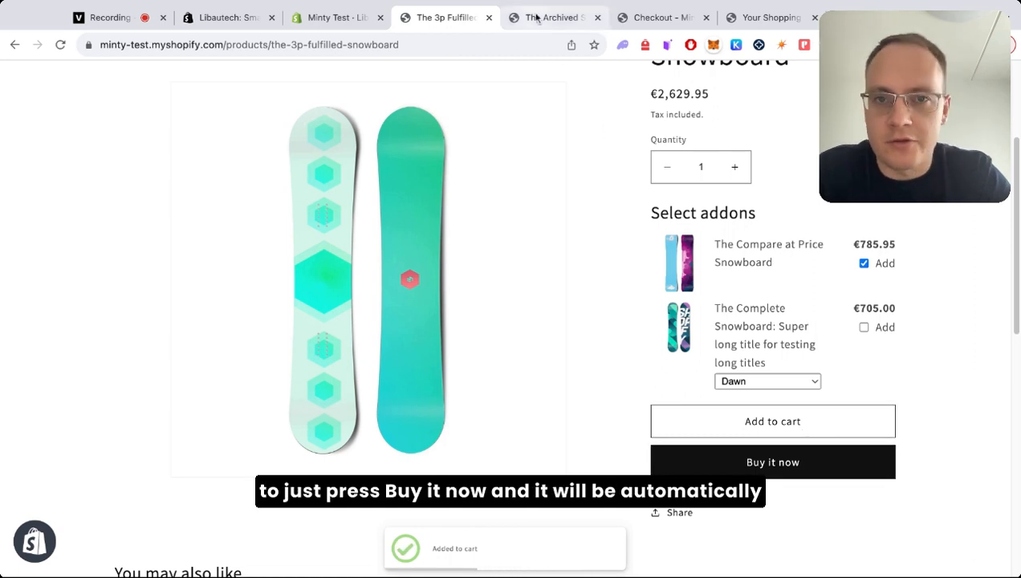
left_click(554, 17)
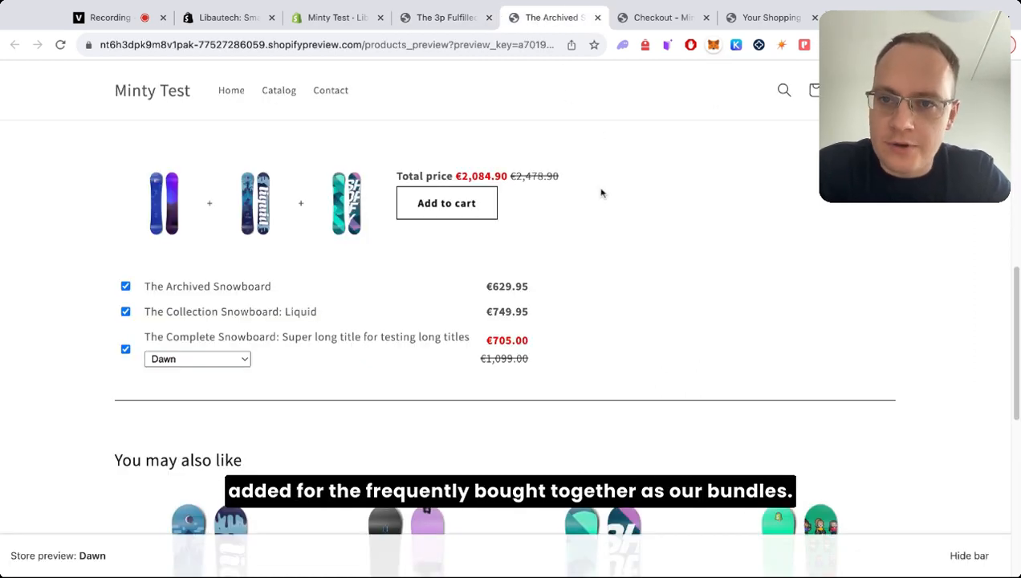
Scroll the product page to the three-snowboard Frequently Bought Together bundle
scroll("up", 3)
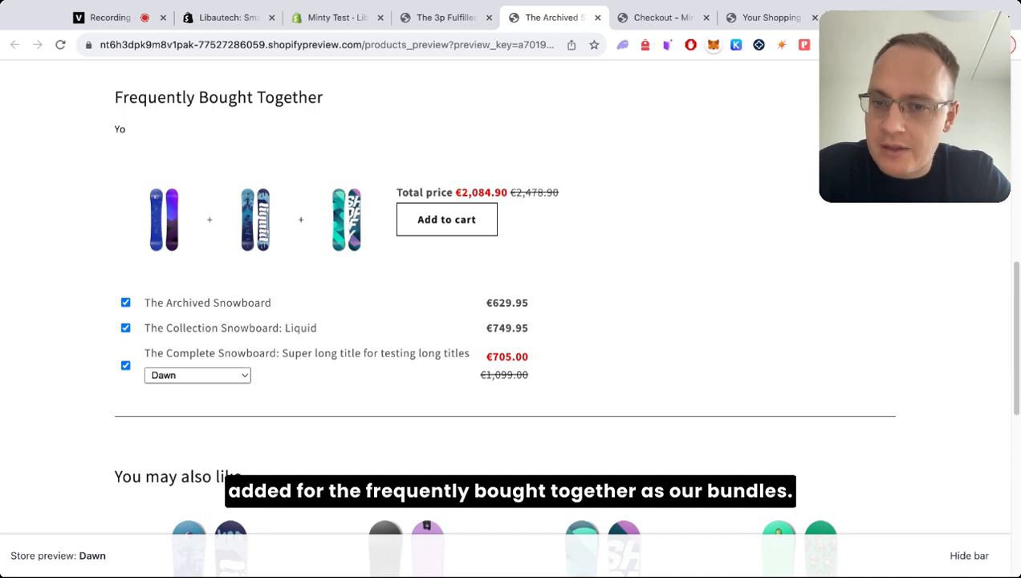
mouse_move(389, 209)
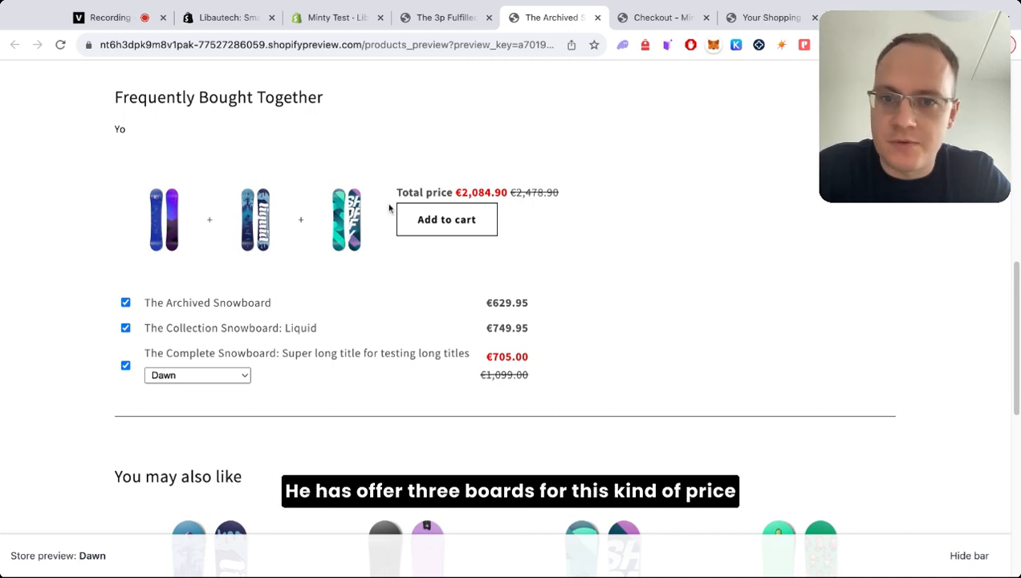
mouse_move(359, 328)
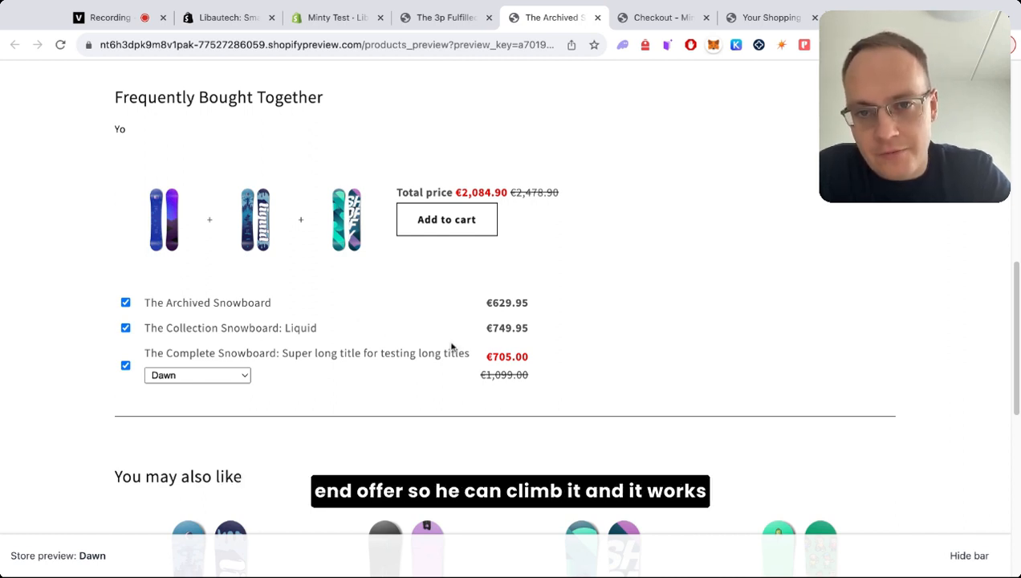
scroll("up", 3)
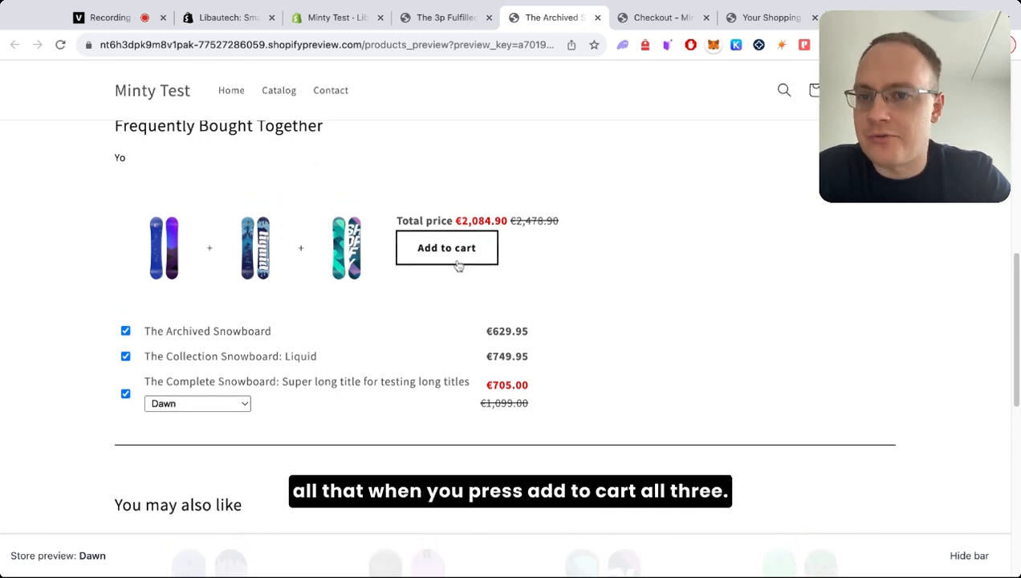
scroll("up", 3)
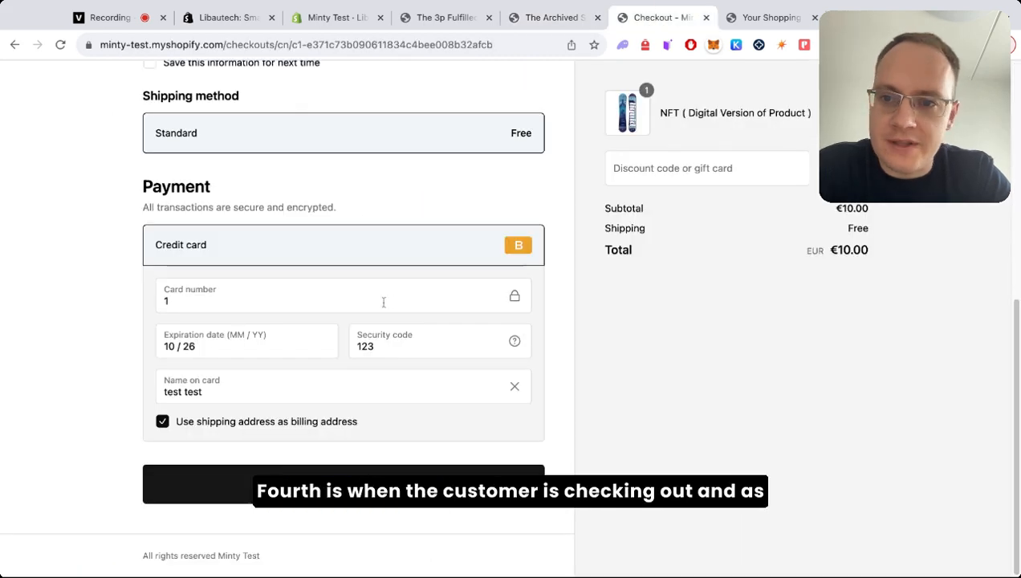
Scroll through the filled NFT checkout form with its €10.00 total
scroll("up", 3)
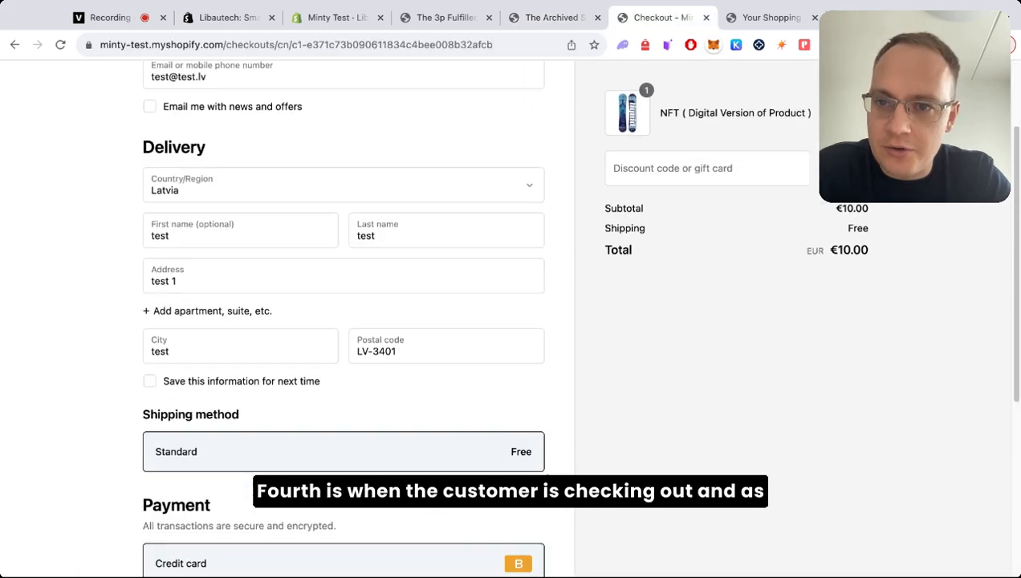
scroll("down", 3)
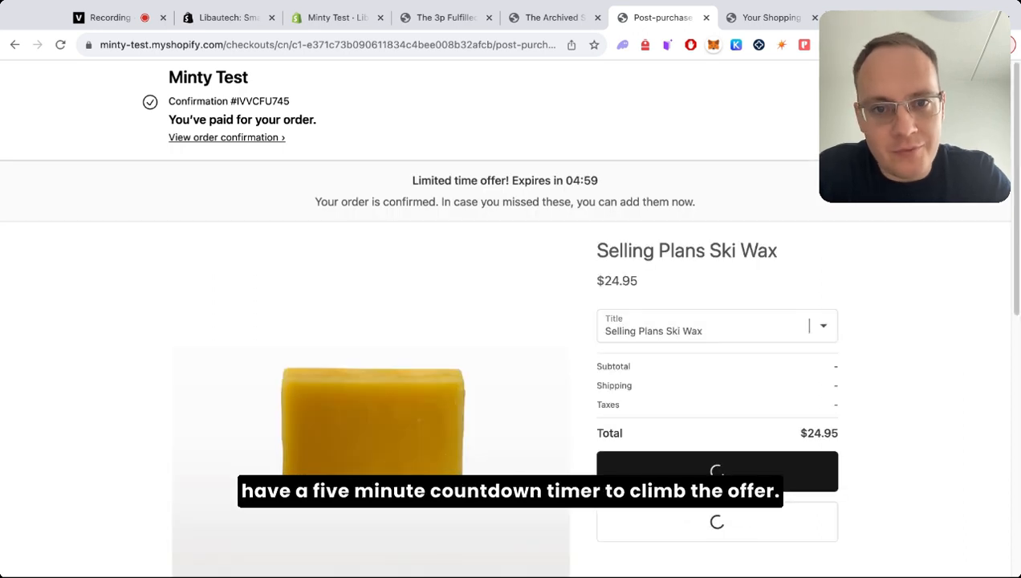
Buy the discounted Hydrogen snowboard offer and view order #1052's €496.00 confirmation
scroll("down", 3)
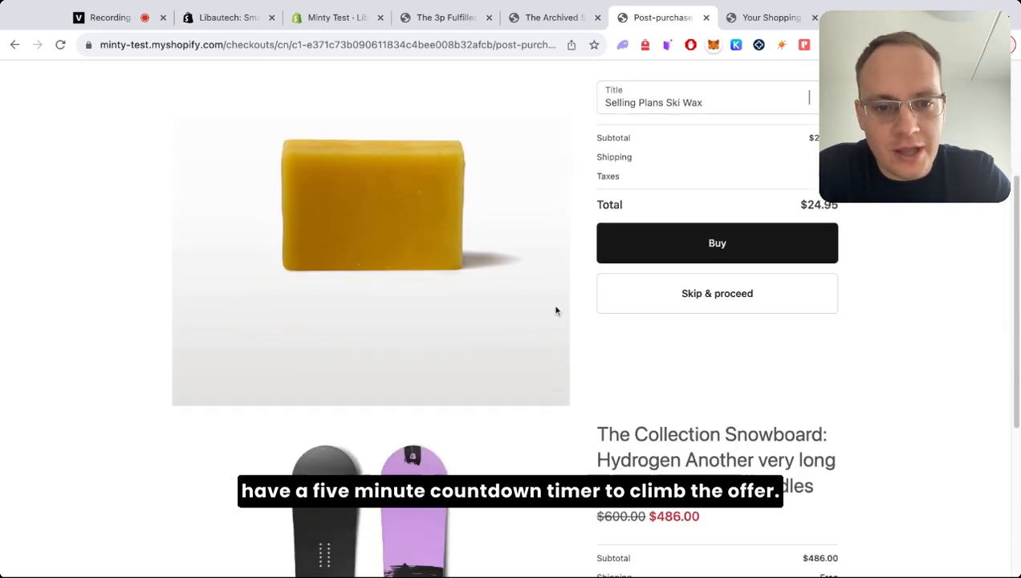
scroll("down", 3)
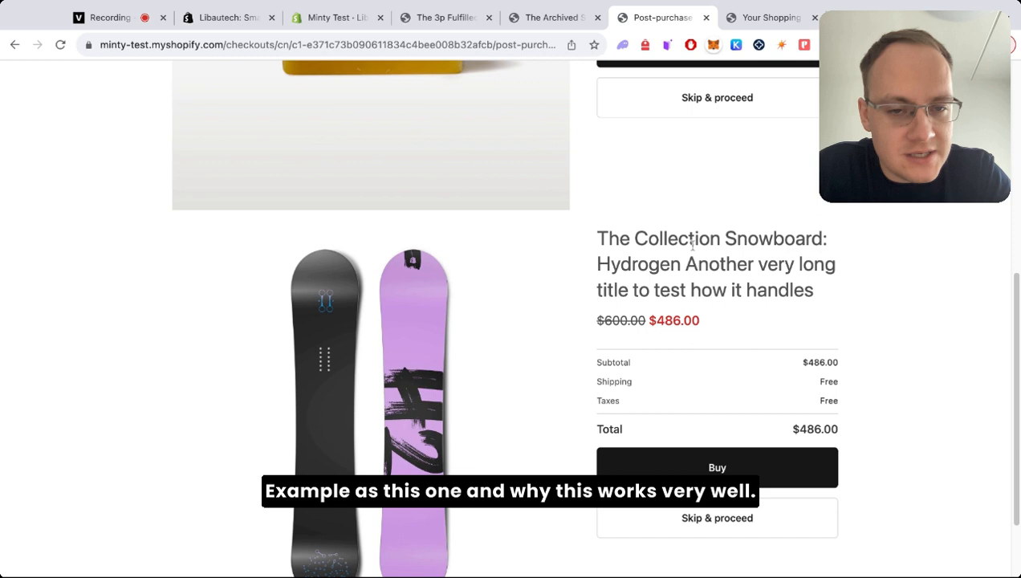
scroll("down", 3)
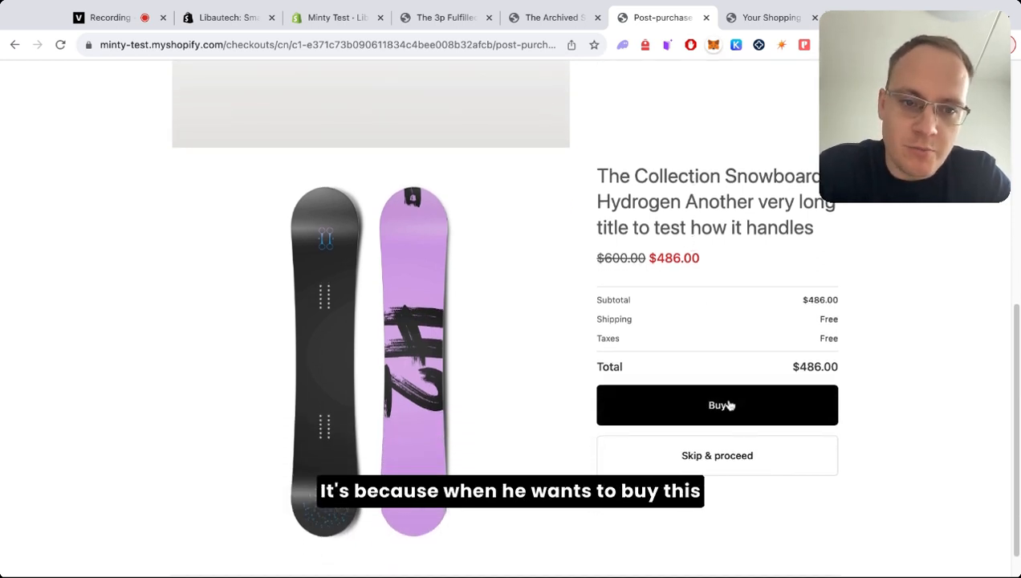
left_click(716, 405)
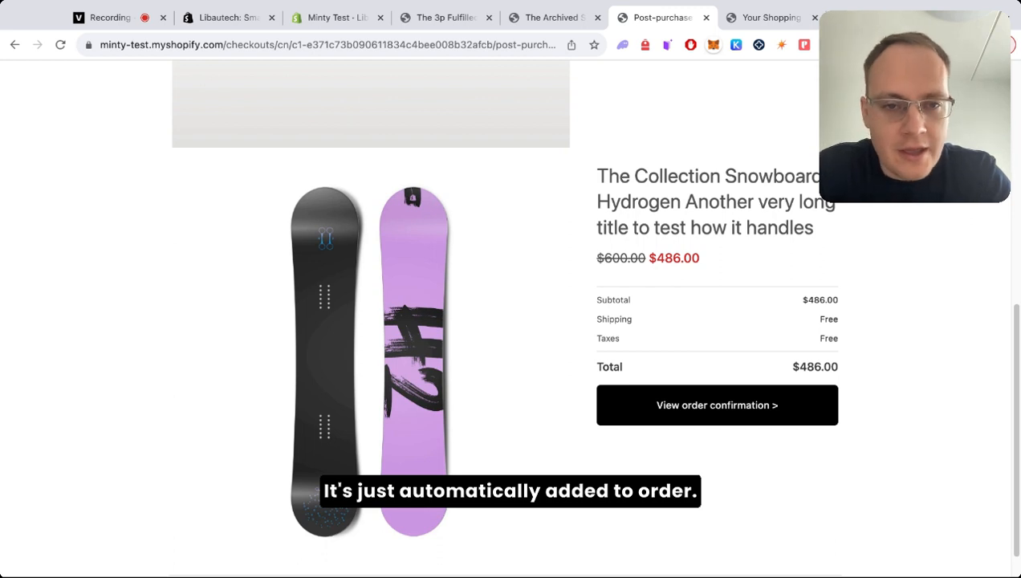
left_click(715, 405)
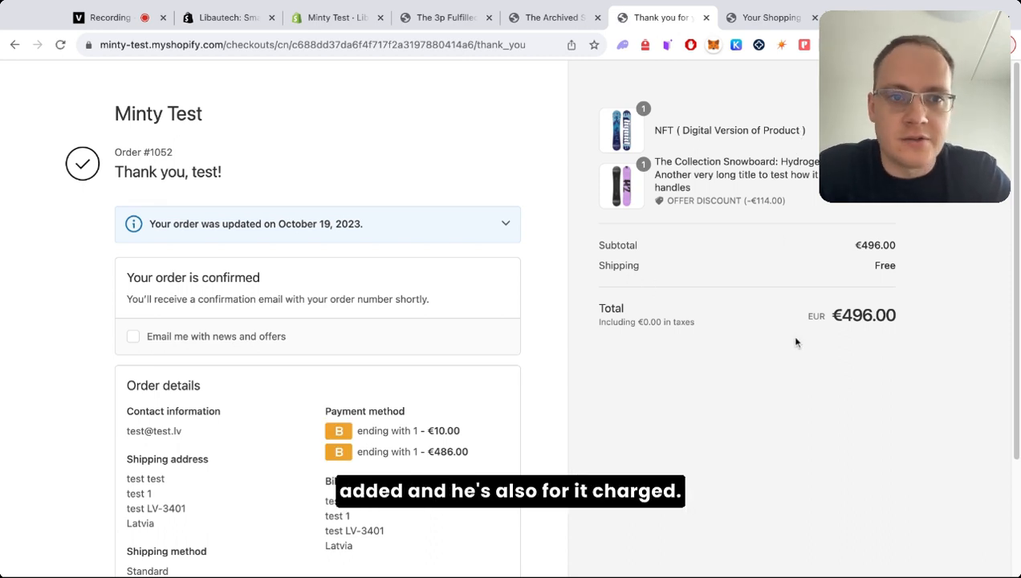
left_click(768, 17)
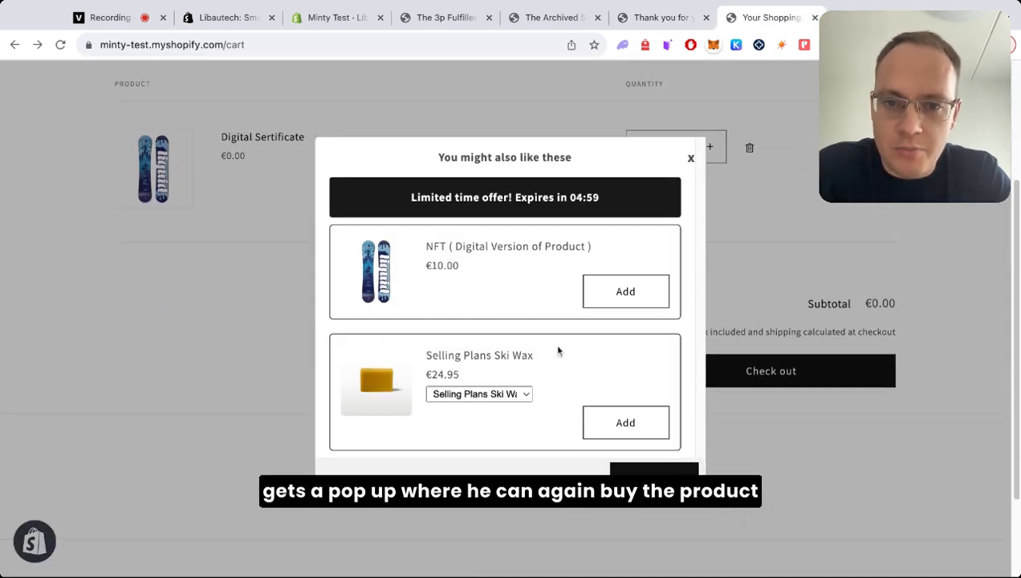
Scroll the cart to view the limited-time 'You might also like these' offers
scroll("up", 3)
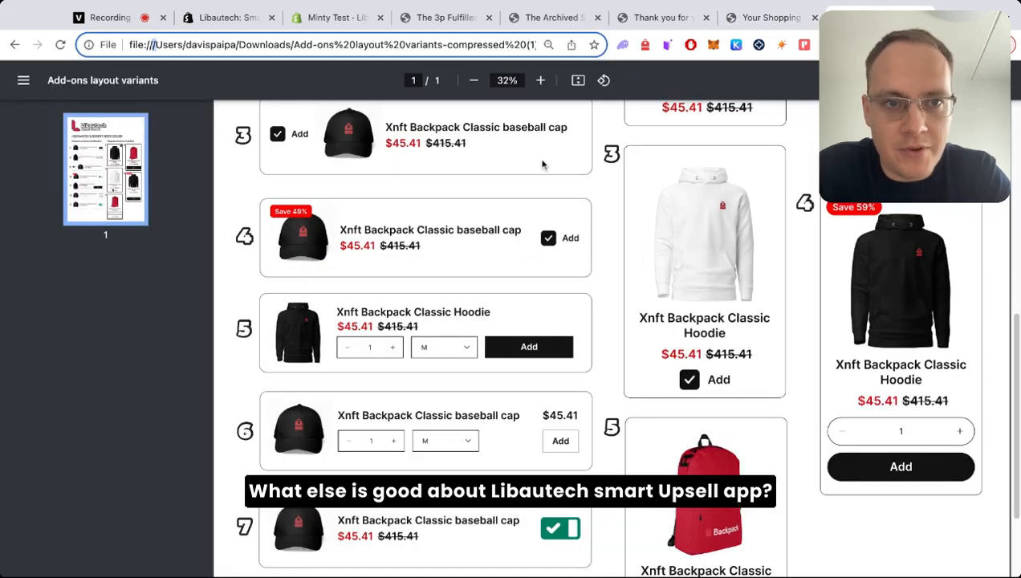
Scroll through the numbered add-on card designs in the Add-ons layout variants PDF
scroll("up", 3)
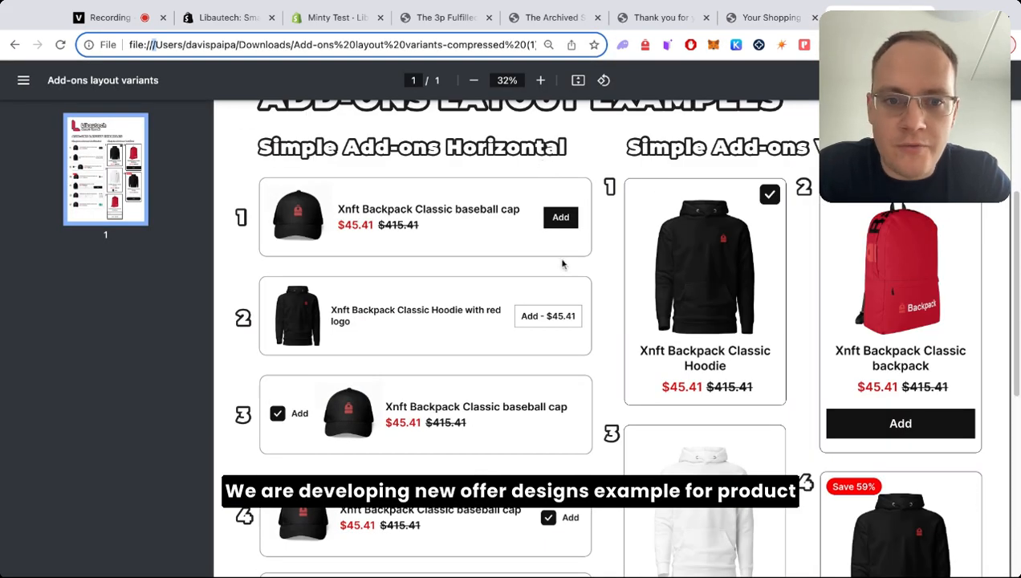
scroll("down", 3)
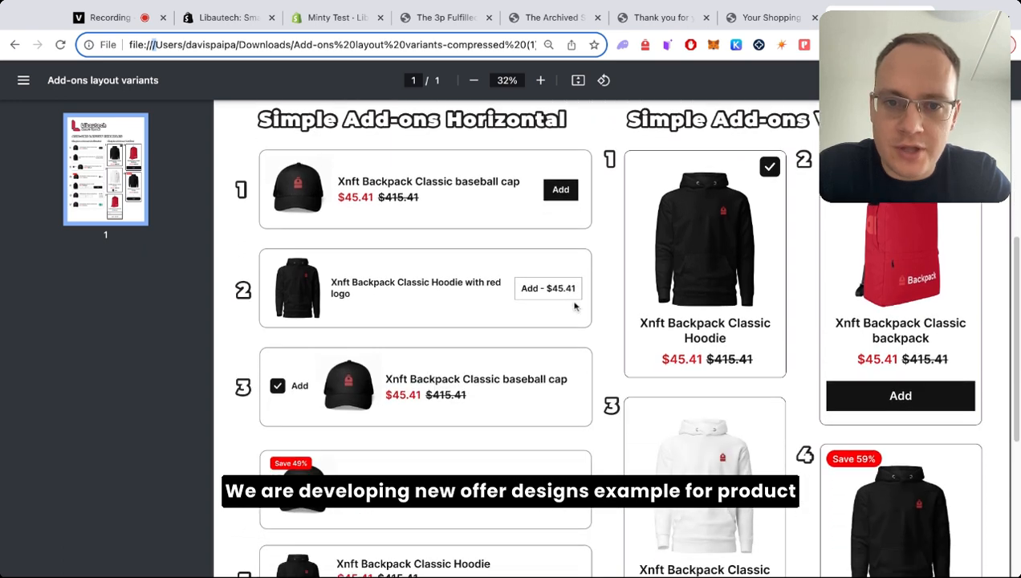
scroll("down", 3)
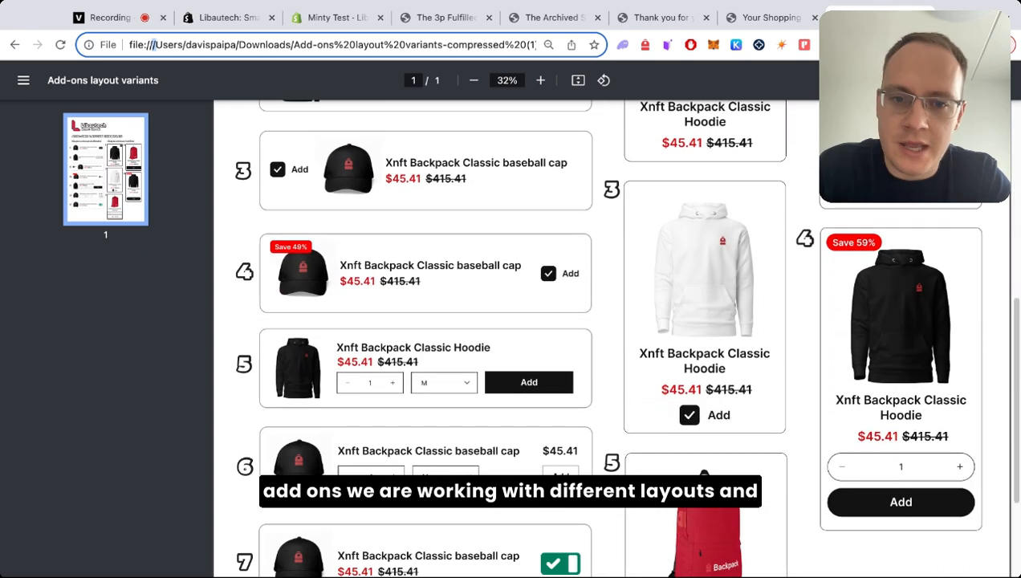
scroll("down", 3)
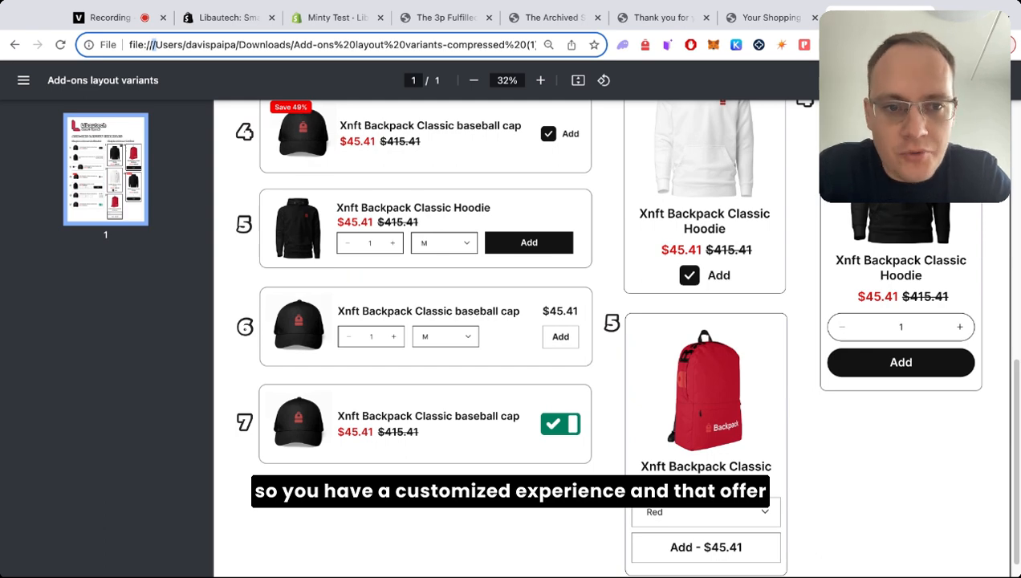
left_click(227, 17)
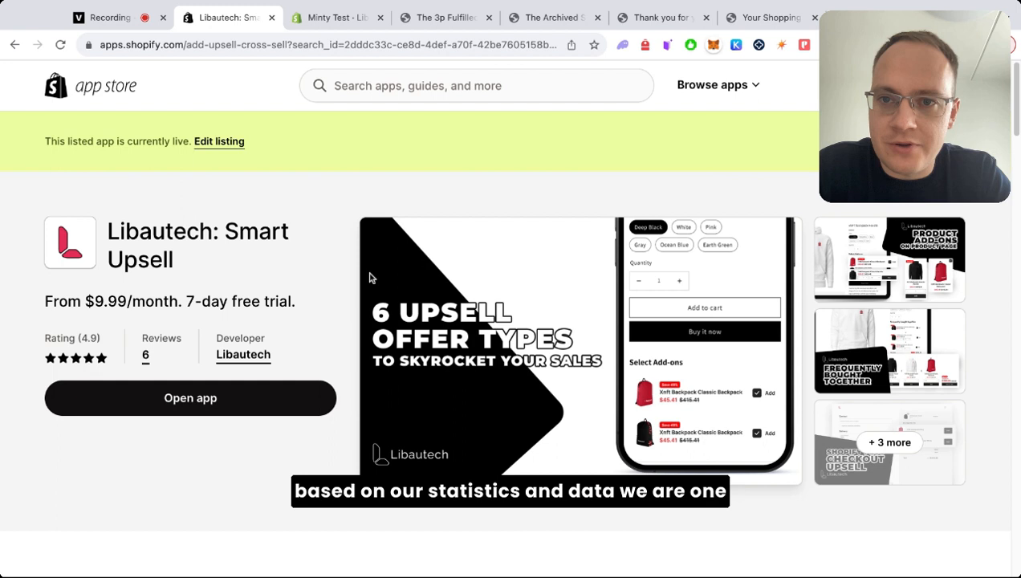
mouse_move(389, 353)
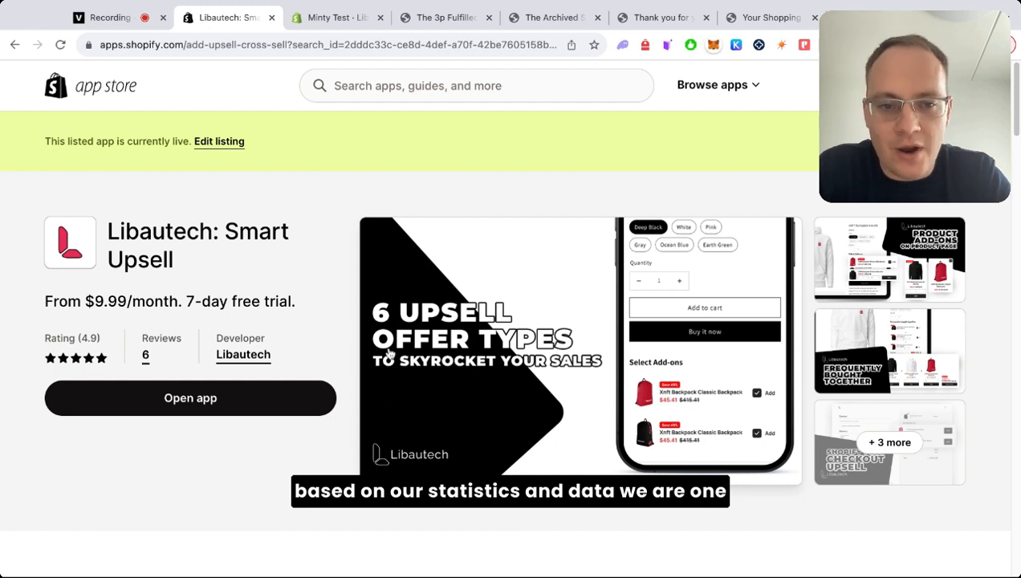